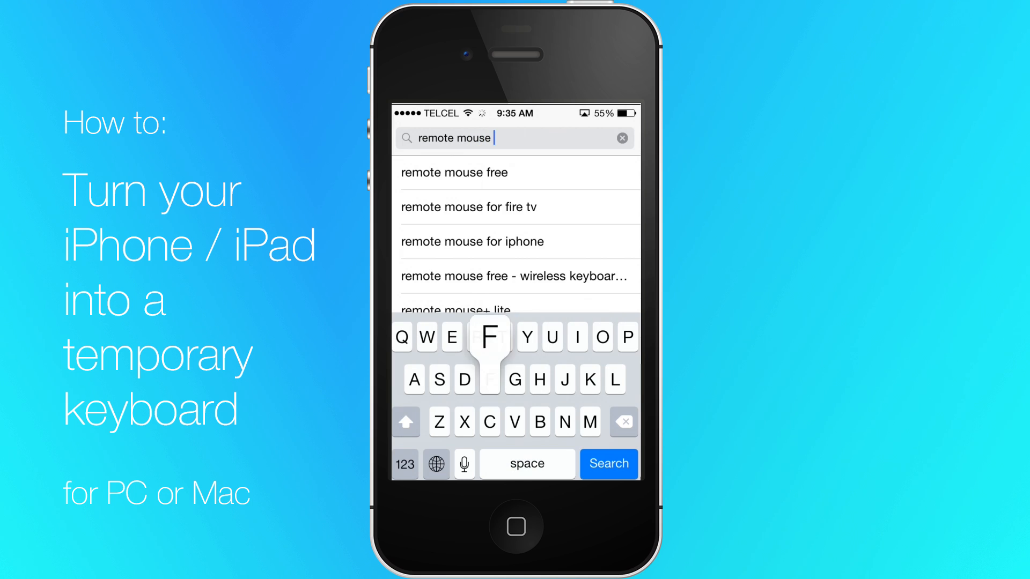
# Search 'remote mouse free' and install Remote Mouse FREE from the results.
pyautogui.write('free')
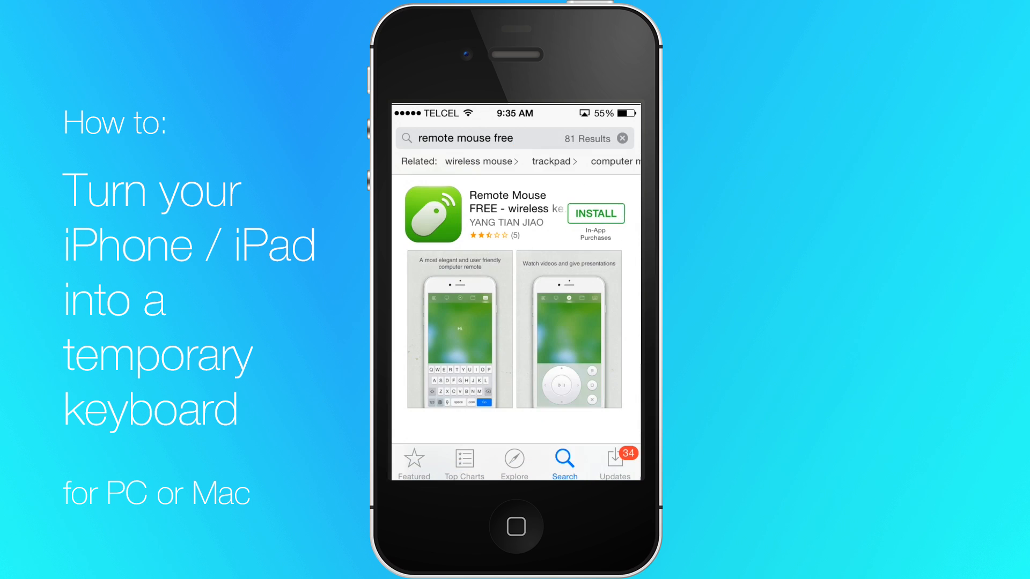
pyautogui.click(595, 214)
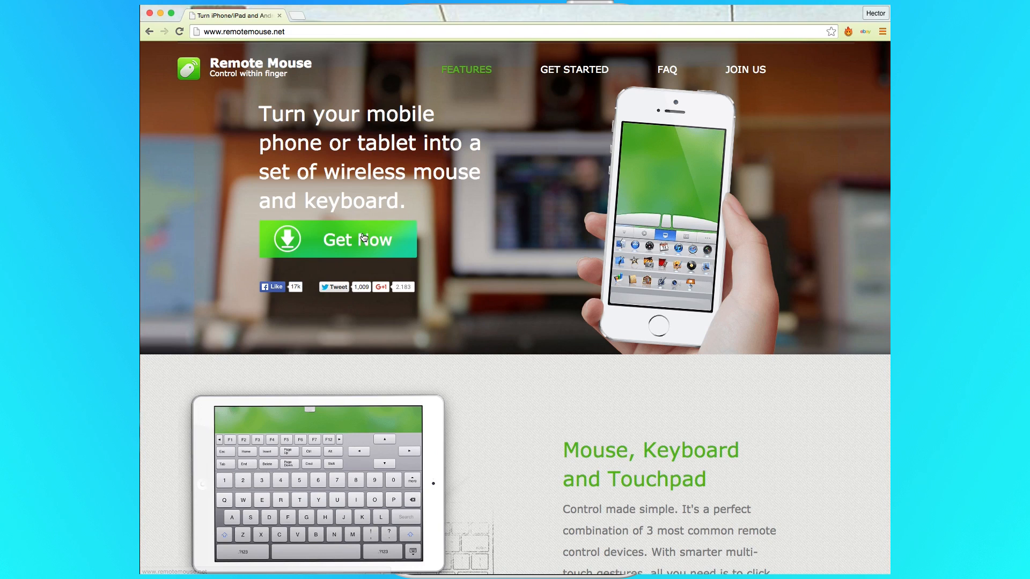
# Show the Remote Mouse download options via the green Get Now button on remotemouse.net.
pyautogui.click(338, 239)
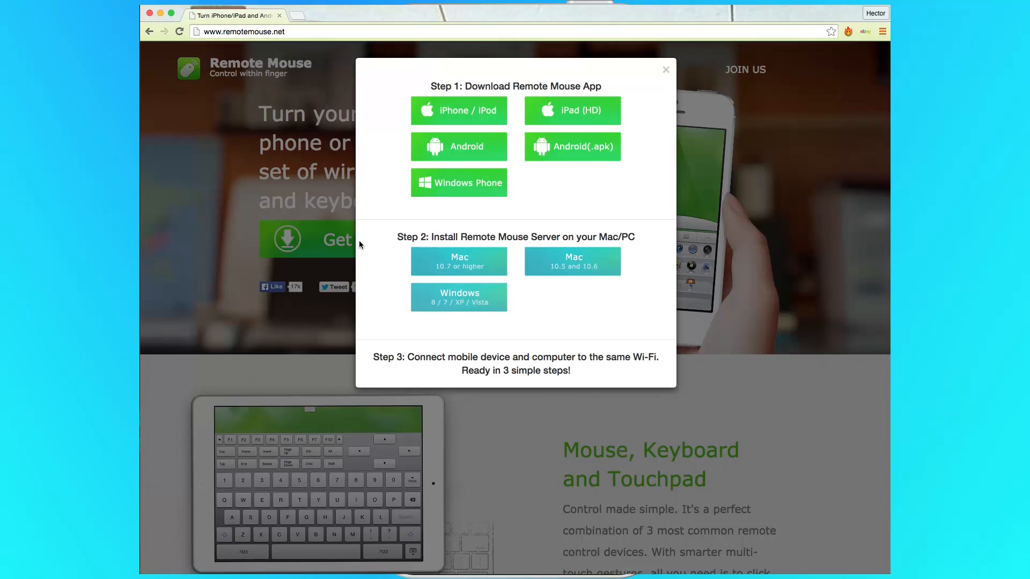